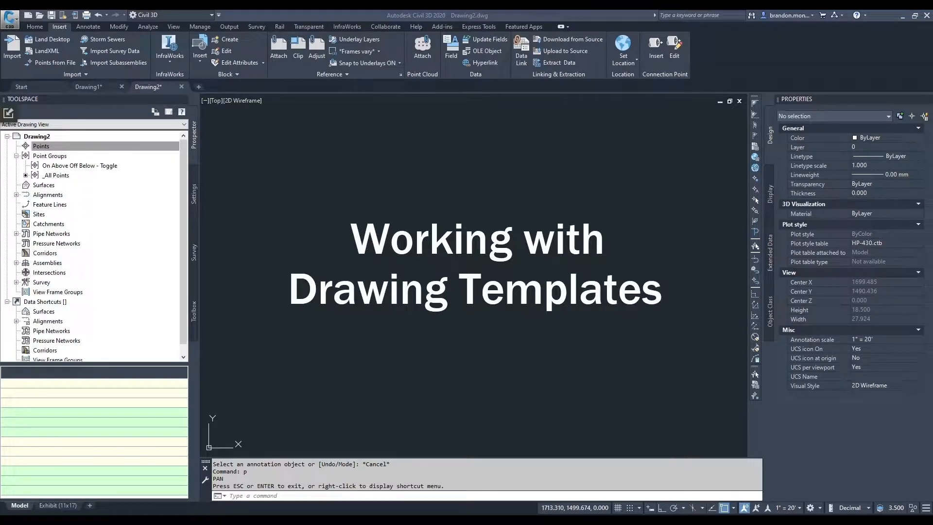
{"action": "mouse_move", "coordinate": [425, 270]}
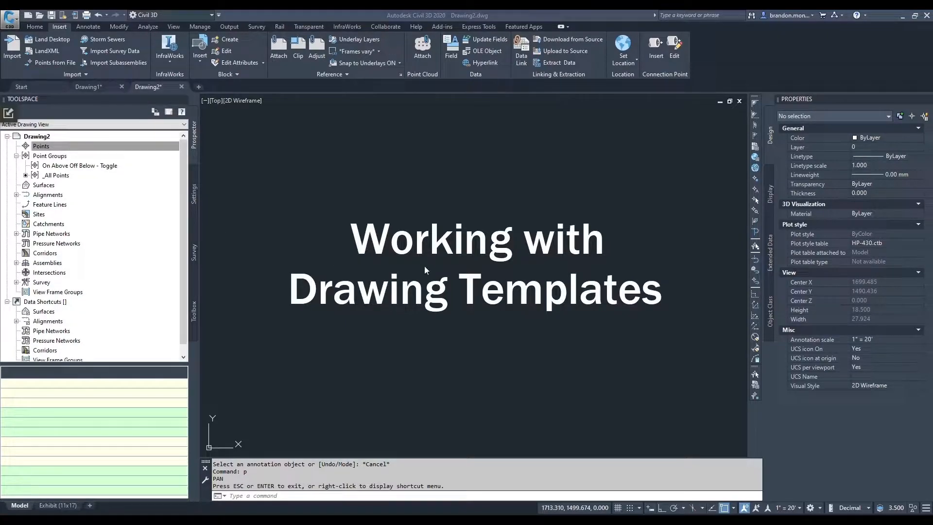
{"action": "mouse_move", "coordinate": [351, 300]}
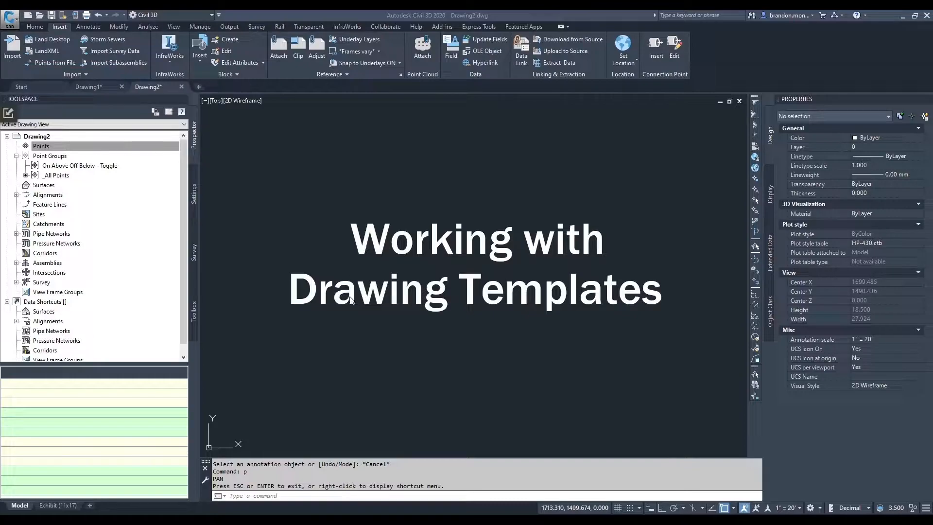
{"action": "mouse_move", "coordinate": [459, 323]}
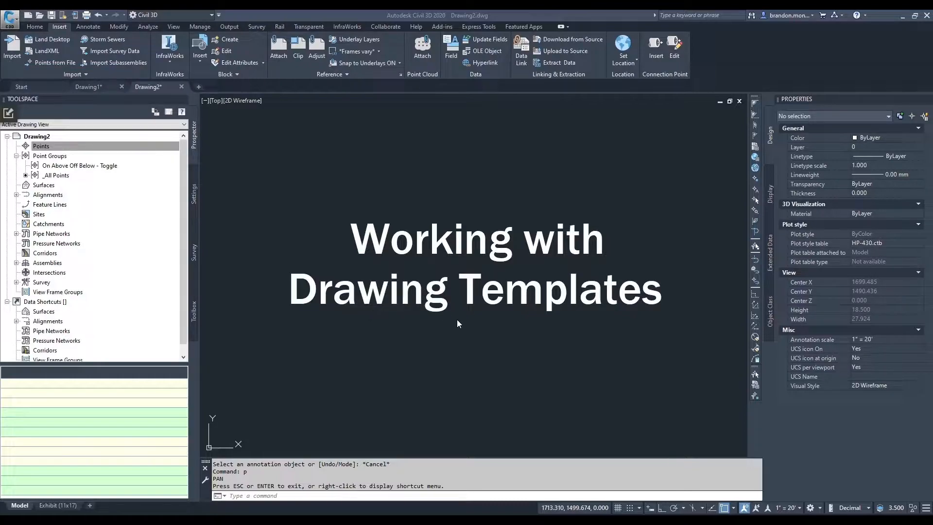
{"action": "mouse_move", "coordinate": [469, 328]}
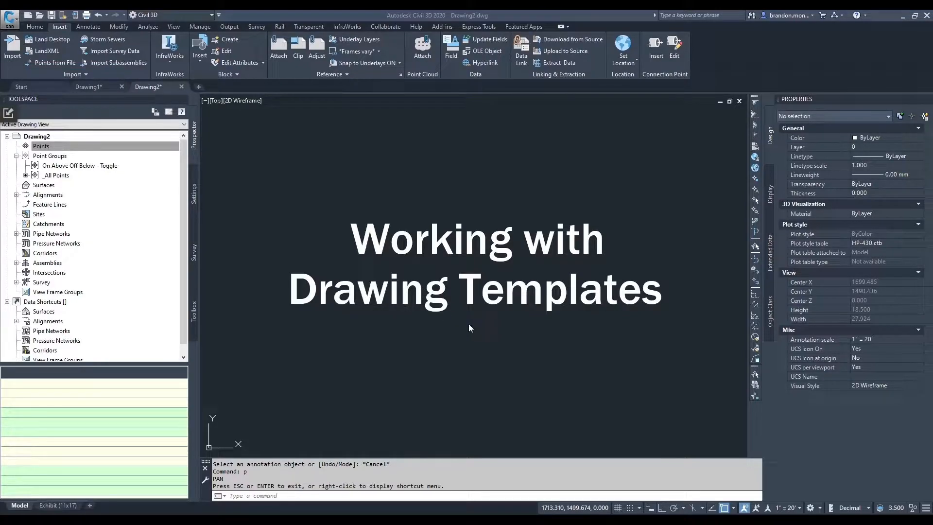
{"action": "mouse_move", "coordinate": [502, 267]}
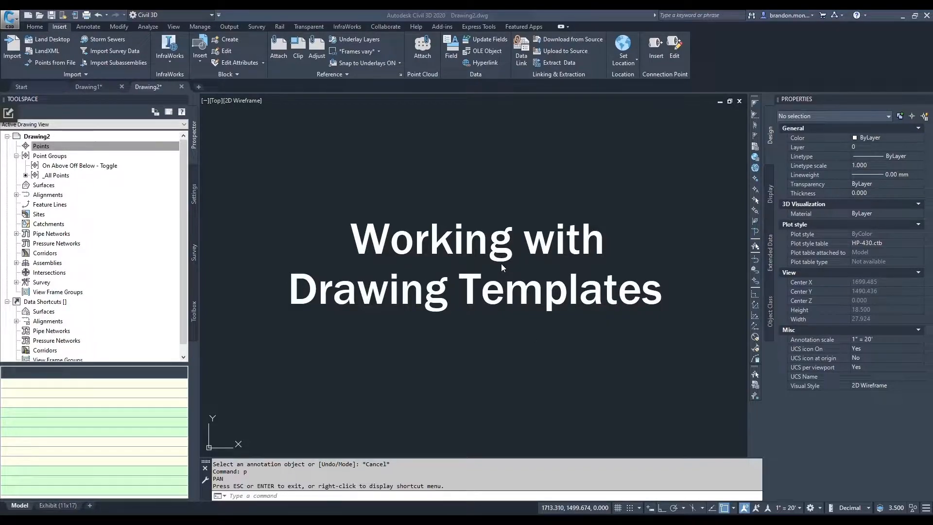
{"action": "mouse_move", "coordinate": [143, 225]}
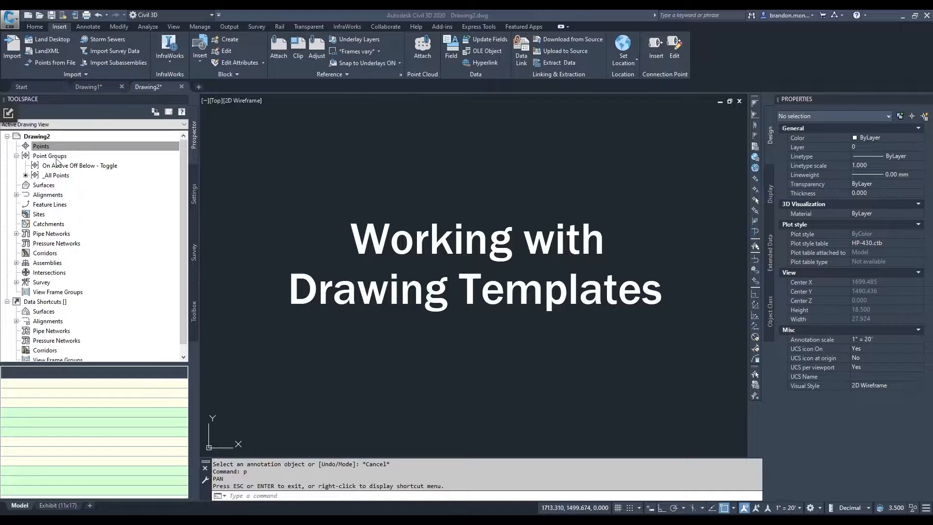
{"action": "mouse_move", "coordinate": [50, 155]}
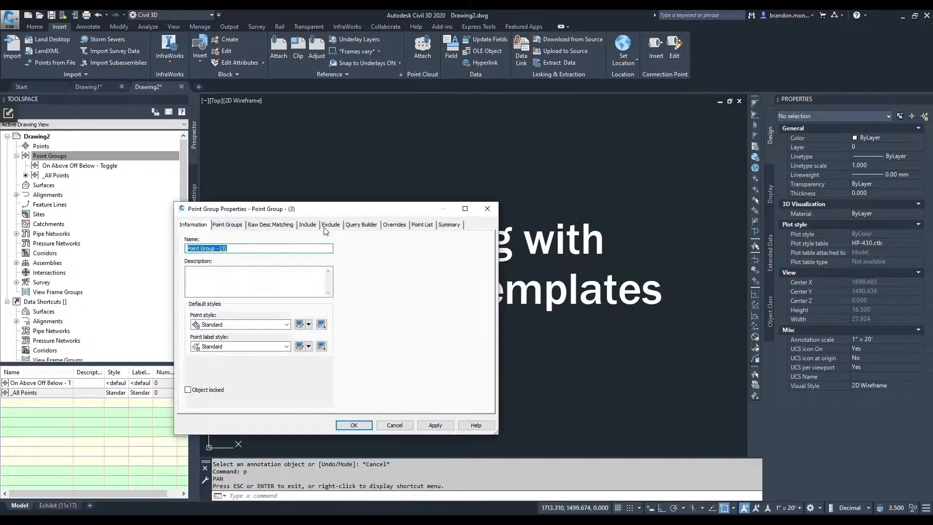
Create a point group named 'Staking' that includes point numbers 1000-1999
{"action": "type", "text": "St"}
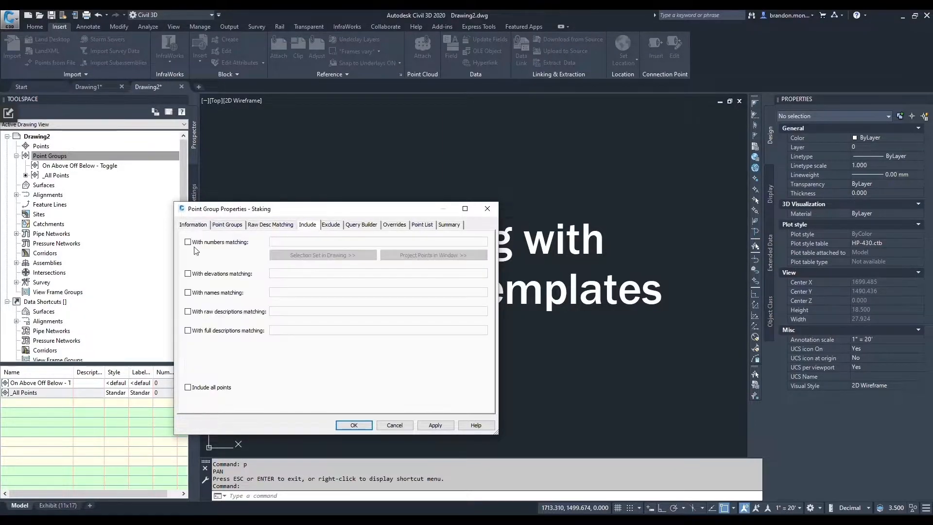
{"action": "left_click", "coordinate": [188, 242]}
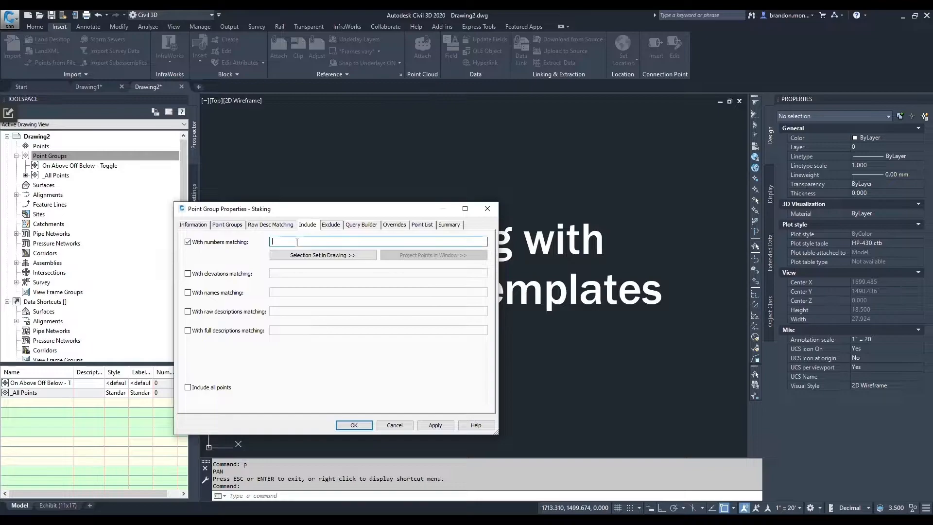
{"action": "type", "text": "1000-1999"}
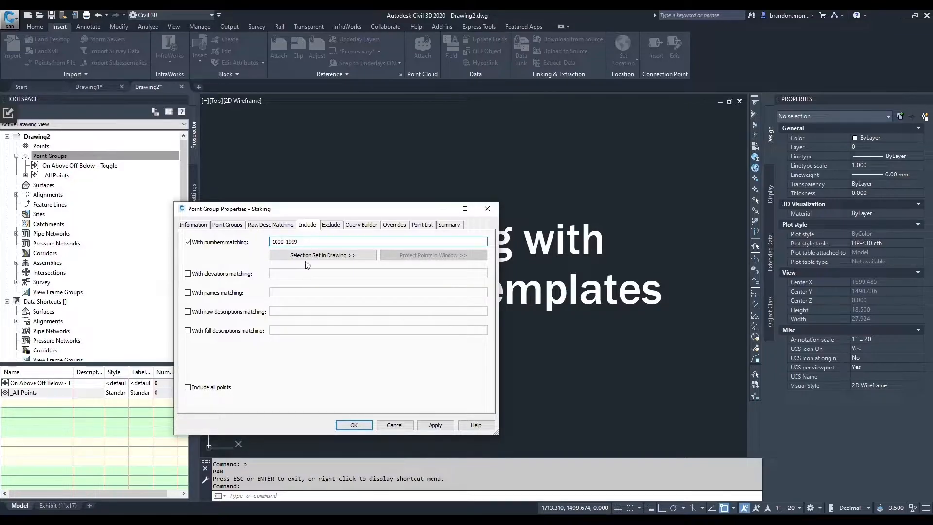
{"action": "left_click", "coordinate": [354, 425]}
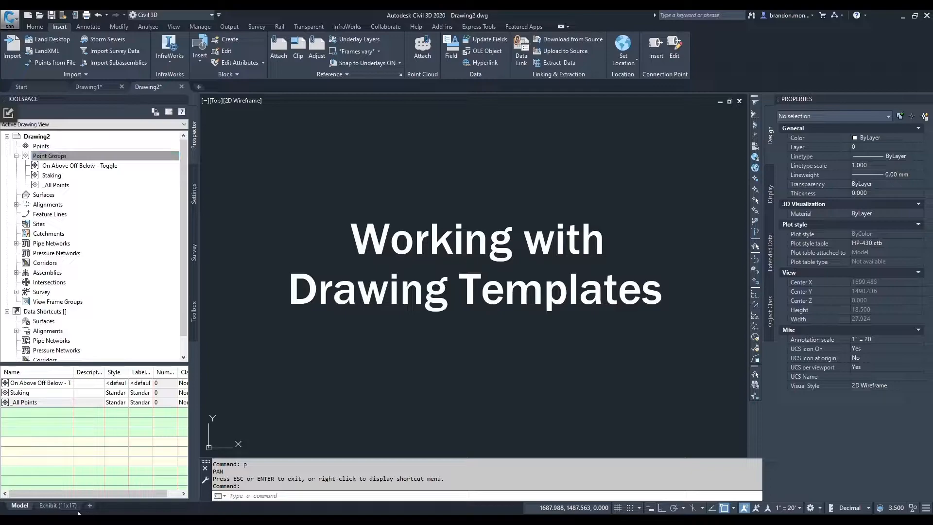
On the Exhibit (11x17) layout, set the title block's EXHIBIT_TYPE to STAKING
{"action": "left_click", "coordinate": [58, 506]}
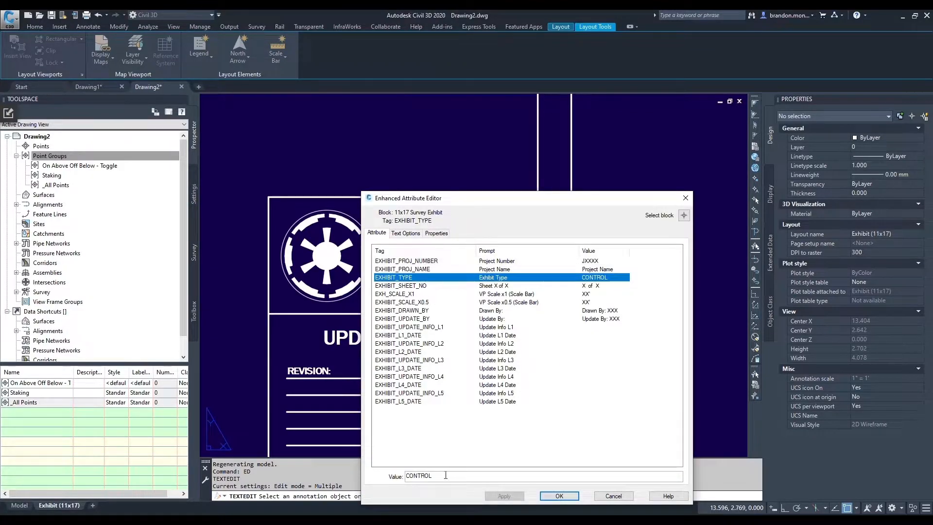
{"action": "type", "text": "STAKING"}
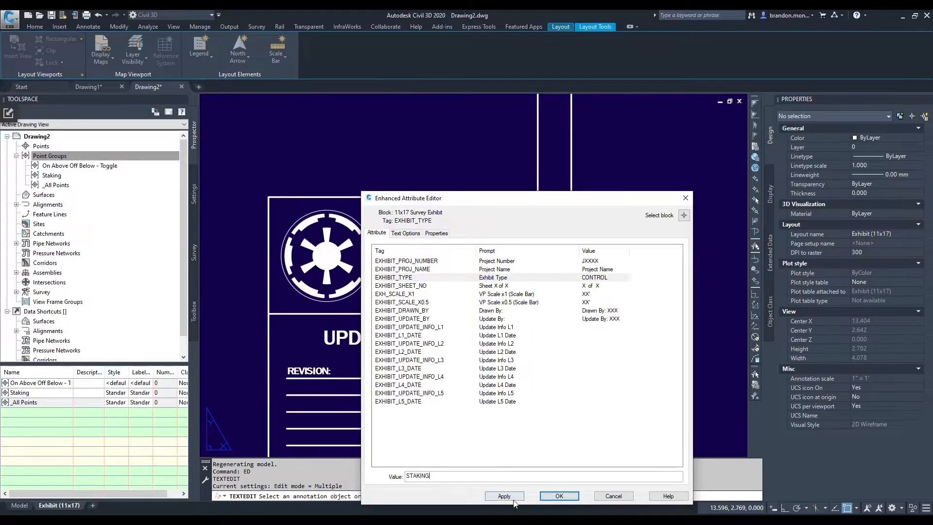
{"action": "left_click", "coordinate": [559, 495]}
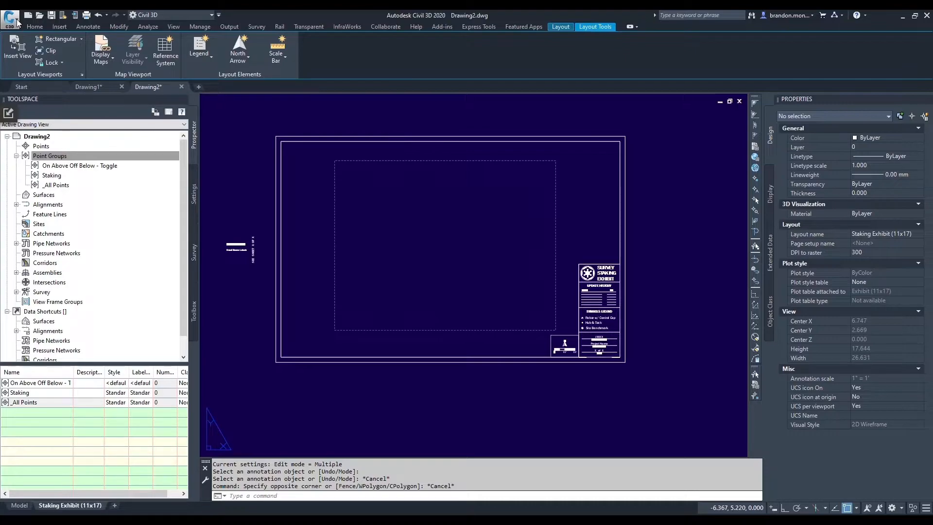
{"action": "mouse_move", "coordinate": [29, 57]}
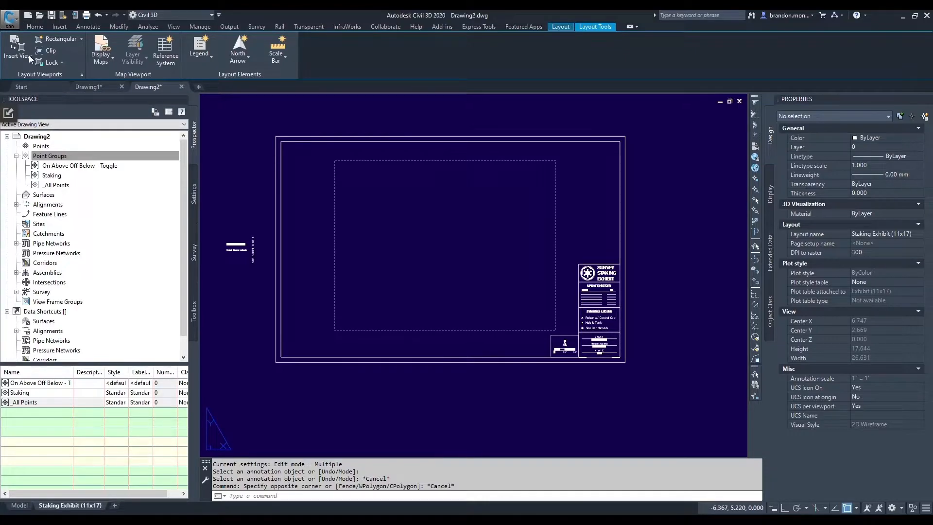
Save the drawing as template 'Staking Exhibitt.dwt' with a STAKING description
{"action": "left_click", "coordinate": [10, 17]}
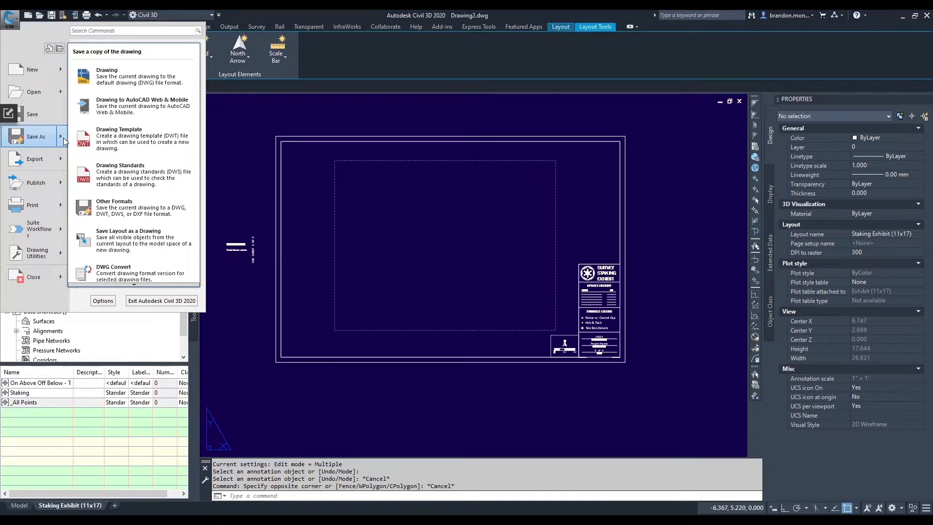
{"action": "mouse_move", "coordinate": [119, 138]}
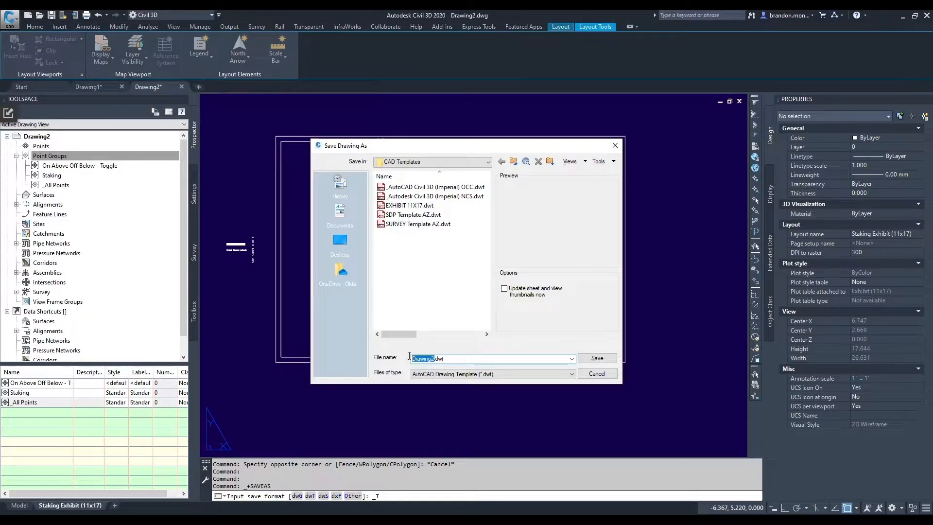
{"action": "type", "text": "Staki"}
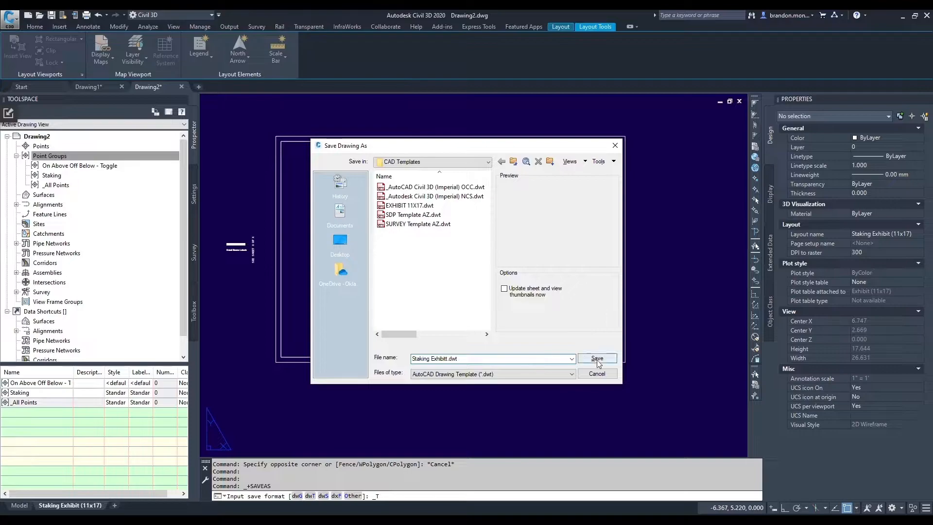
{"action": "left_click", "coordinate": [596, 359]}
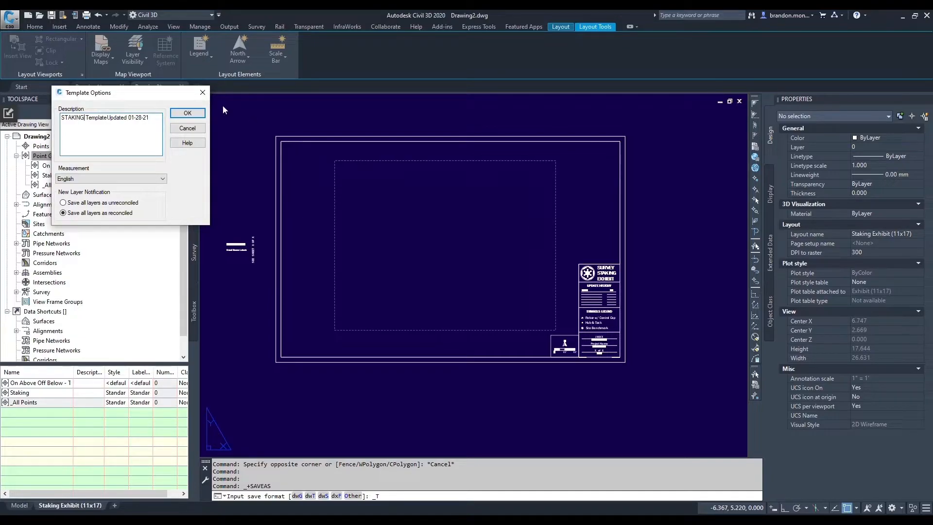
{"action": "left_click", "coordinate": [187, 114]}
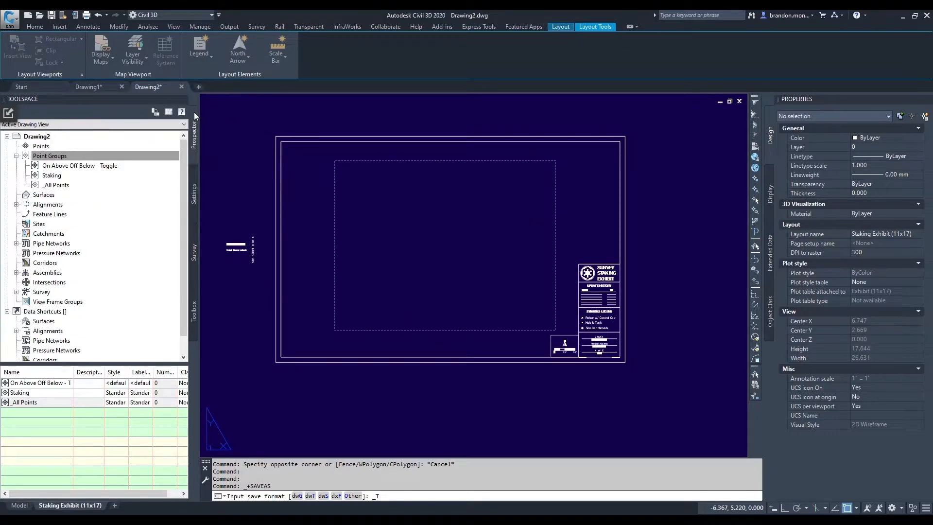
{"action": "mouse_move", "coordinate": [408, 240]}
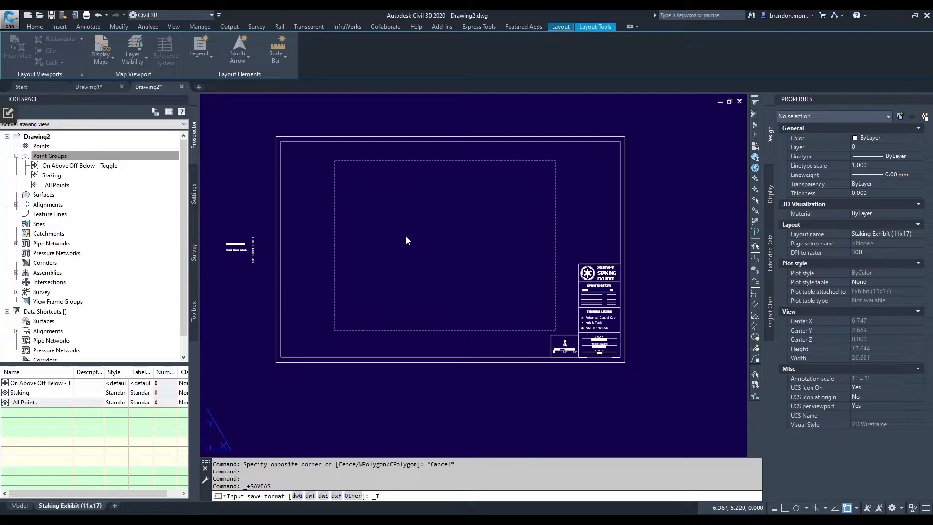
{"action": "mouse_move", "coordinate": [358, 459]}
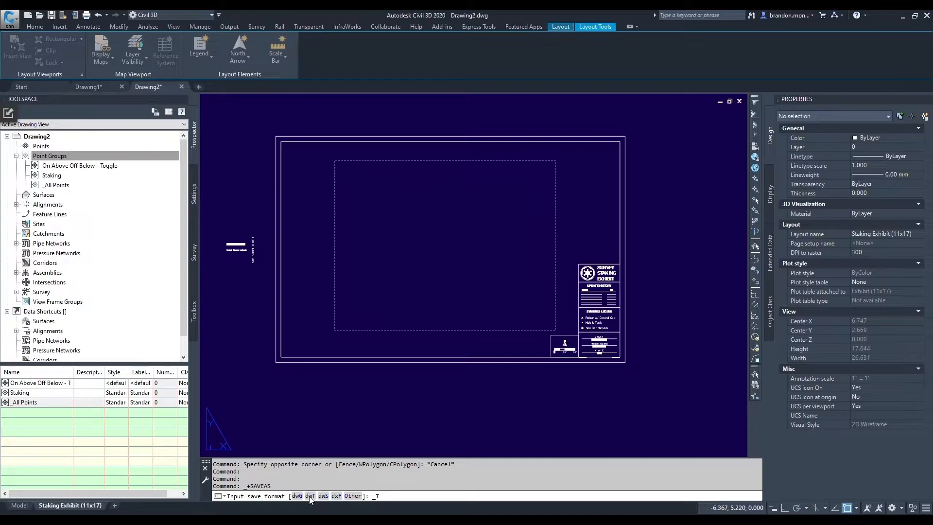
{"action": "type", "text": "T"}
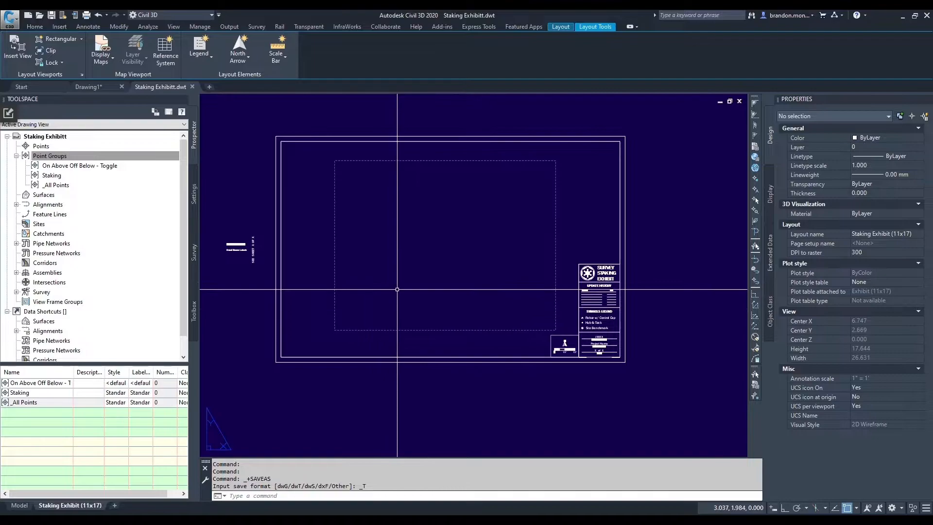
Set the QNEW default template file in OPTIONS to Staking Exhibitt.dwt and apply
{"action": "type", "text": "OPTIONS"}
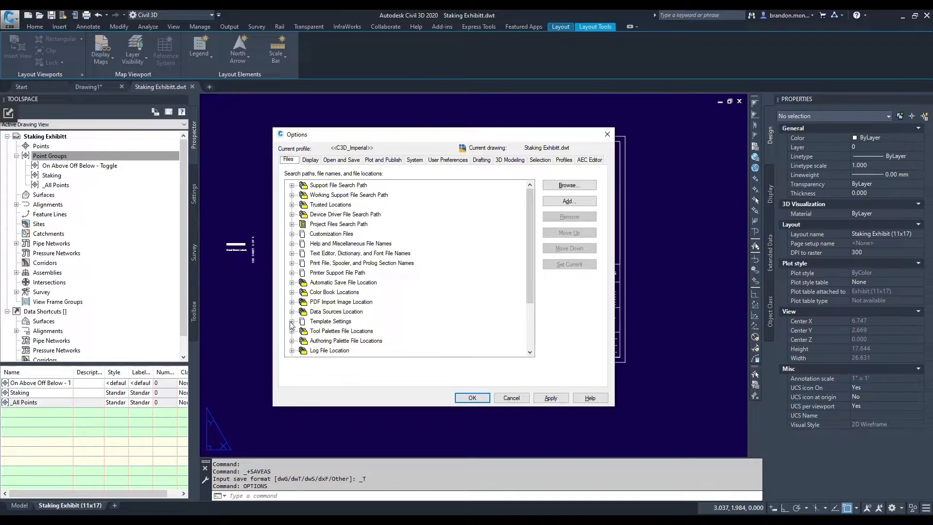
{"action": "left_click", "coordinate": [292, 311]}
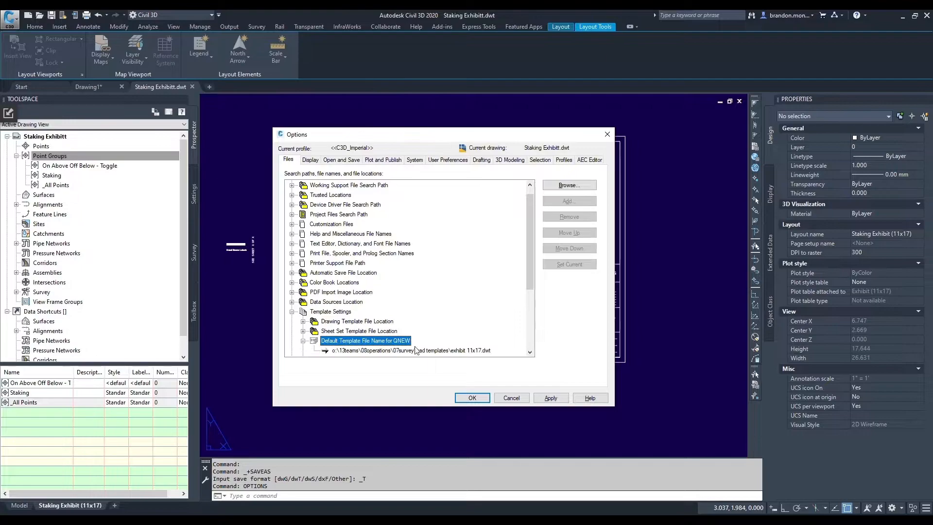
{"action": "left_click", "coordinate": [411, 350]}
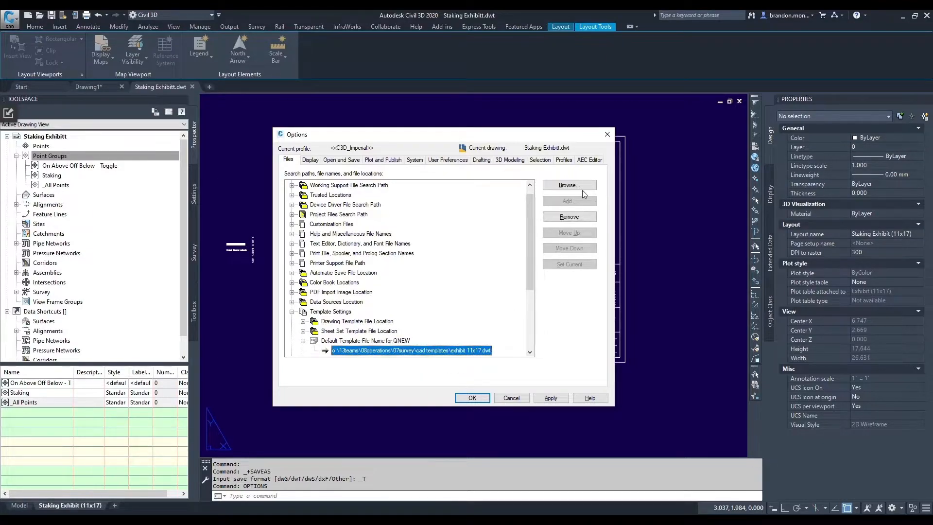
{"action": "left_click", "coordinate": [568, 186]}
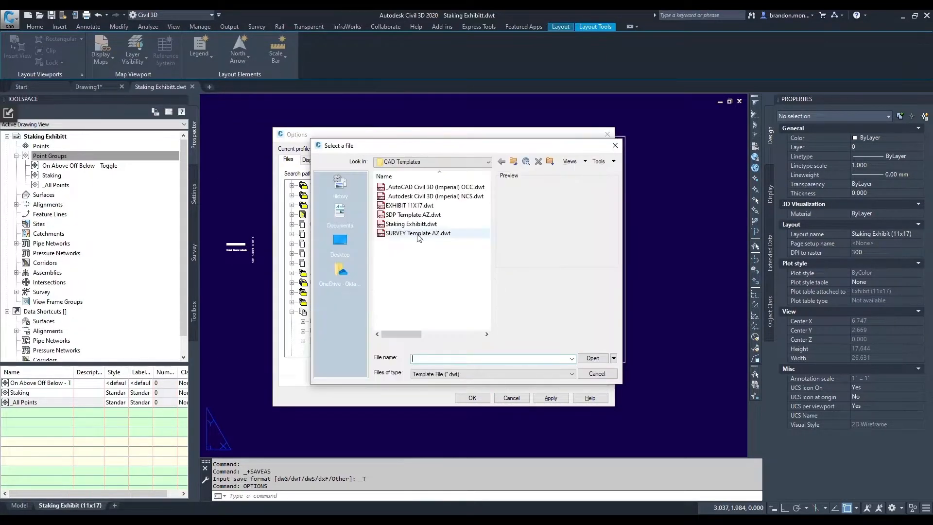
{"action": "left_click", "coordinate": [410, 223]}
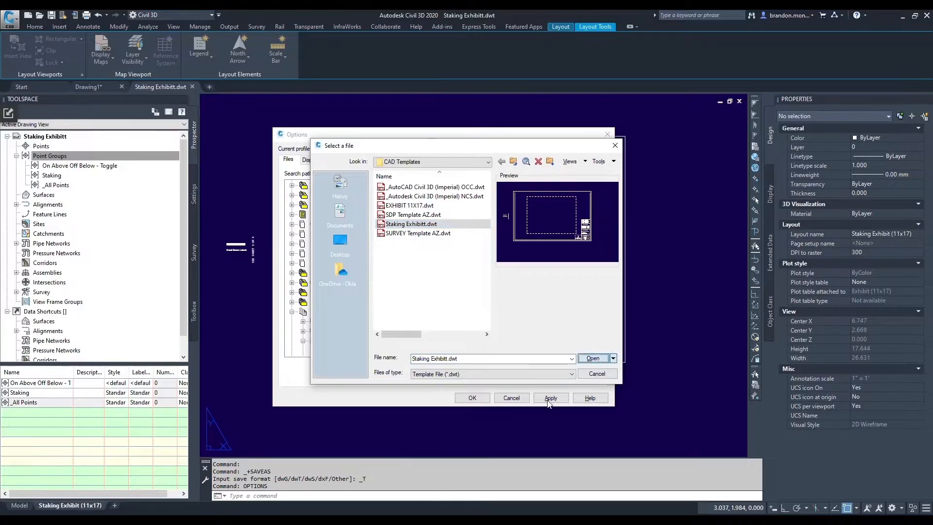
{"action": "left_click", "coordinate": [592, 358]}
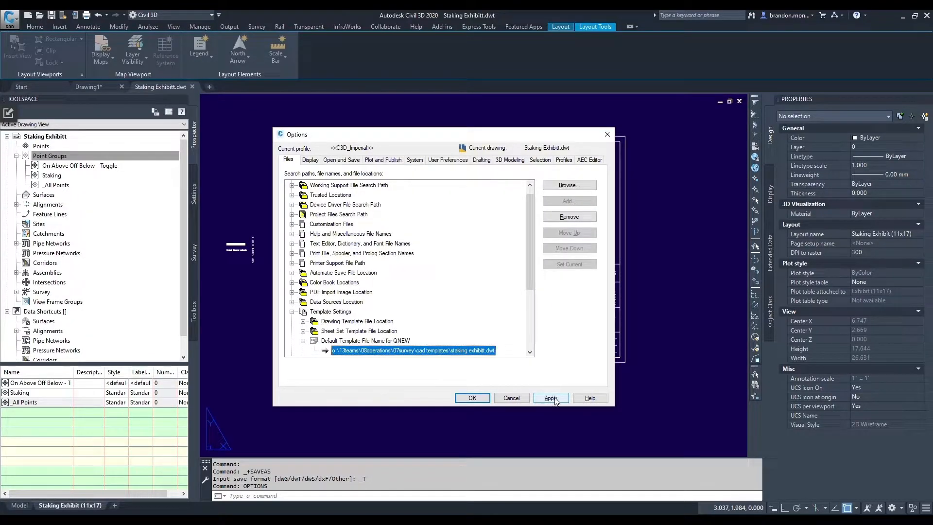
{"action": "left_click", "coordinate": [550, 398]}
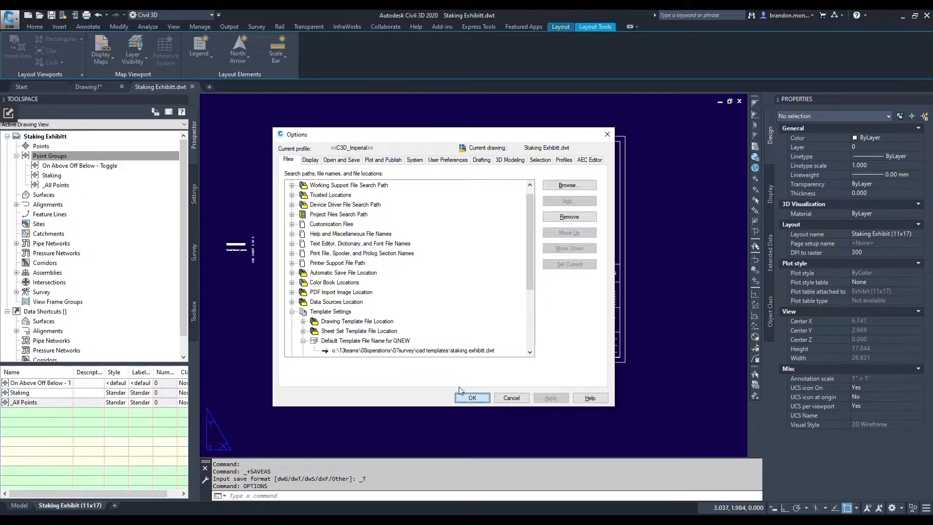
{"action": "left_click", "coordinate": [472, 397]}
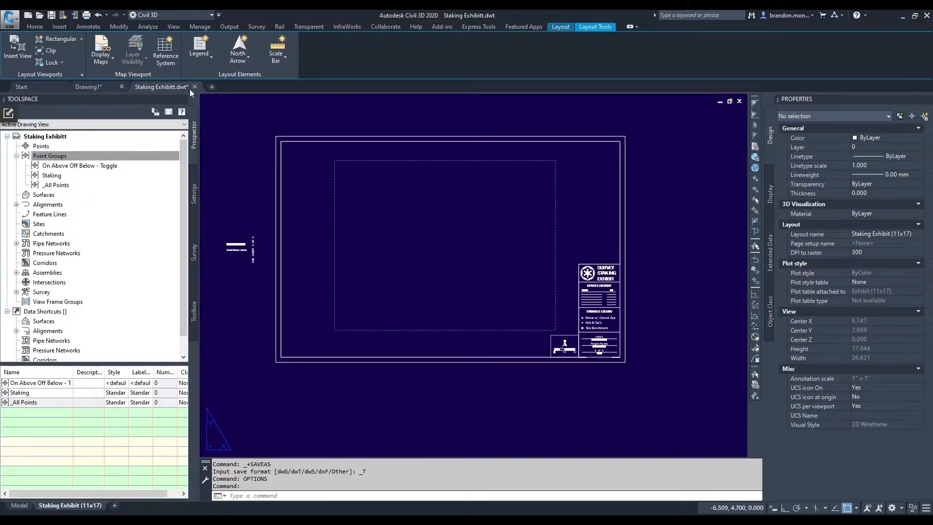
Create Drawing3 via QNEW and check its Staking point group in Prospector
{"action": "left_click", "coordinate": [212, 87]}
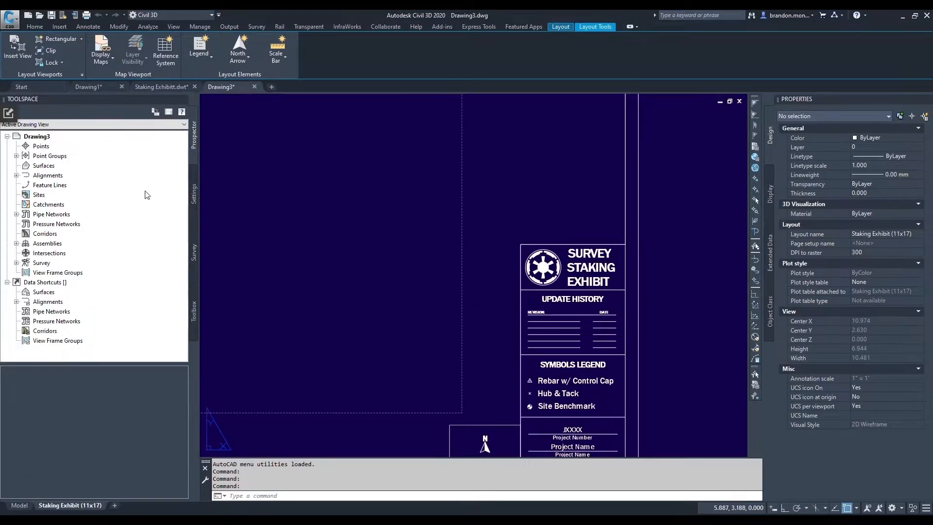
{"action": "left_click", "coordinate": [17, 155]}
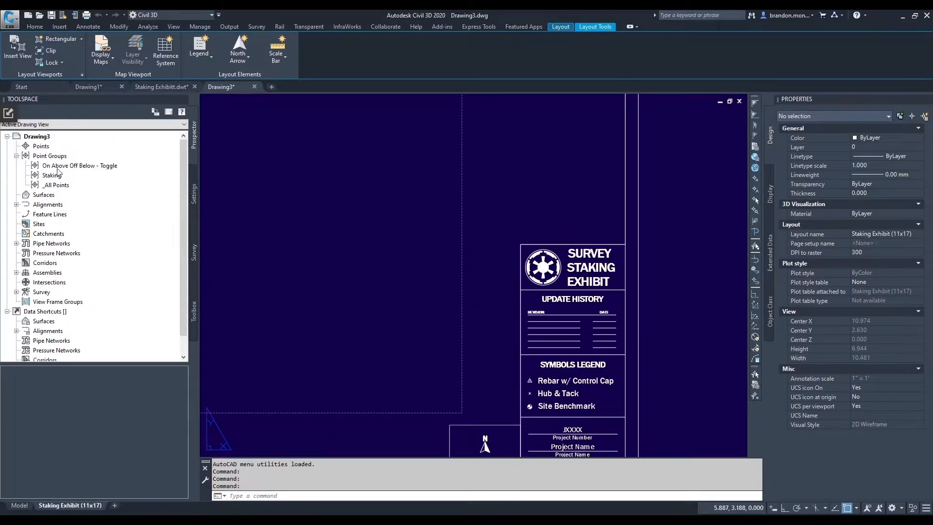
{"action": "left_click", "coordinate": [52, 175]}
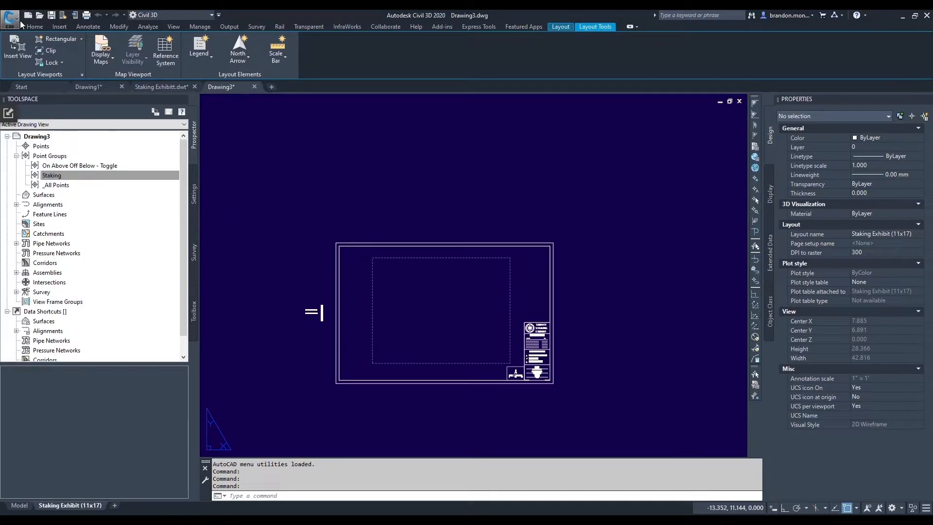
Start a new drawing from the Staking Exhibitt.dwt template in CAD Templates
{"action": "left_click", "coordinate": [10, 16]}
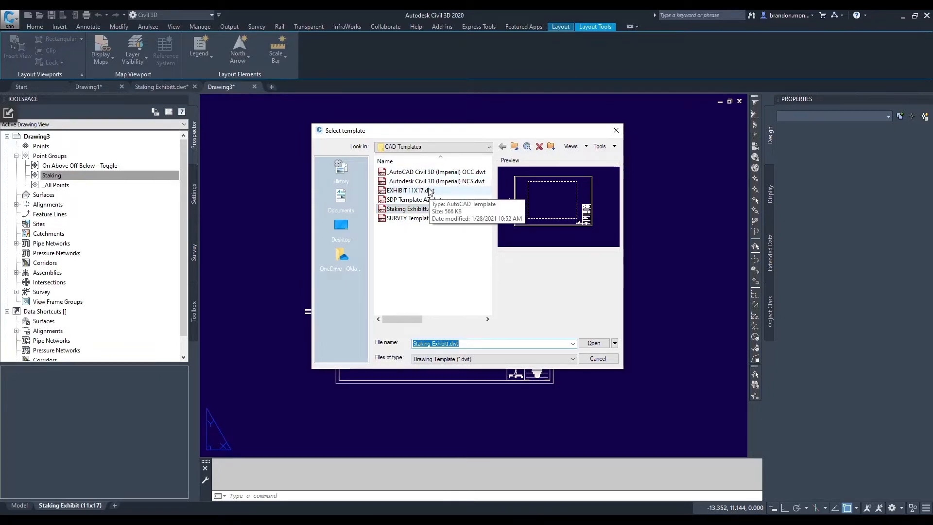
{"action": "left_click", "coordinate": [409, 190]}
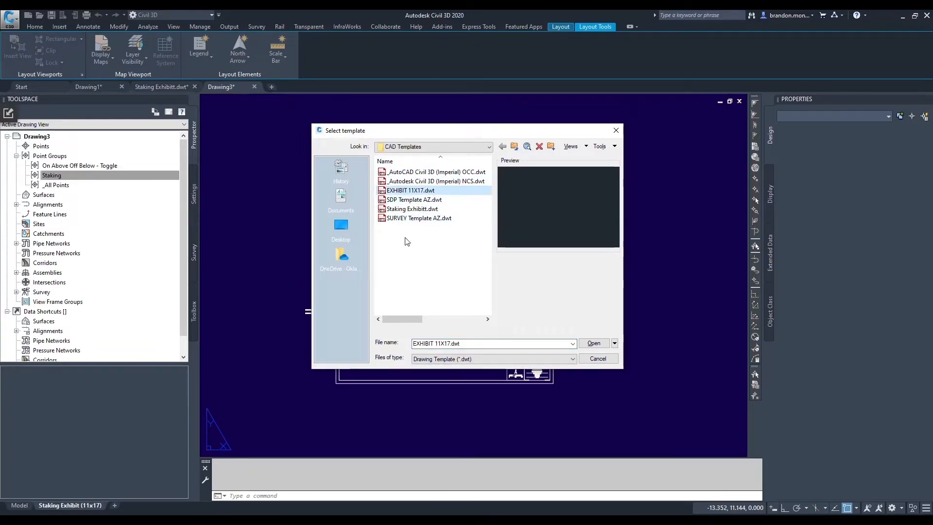
{"action": "mouse_move", "coordinate": [406, 232]}
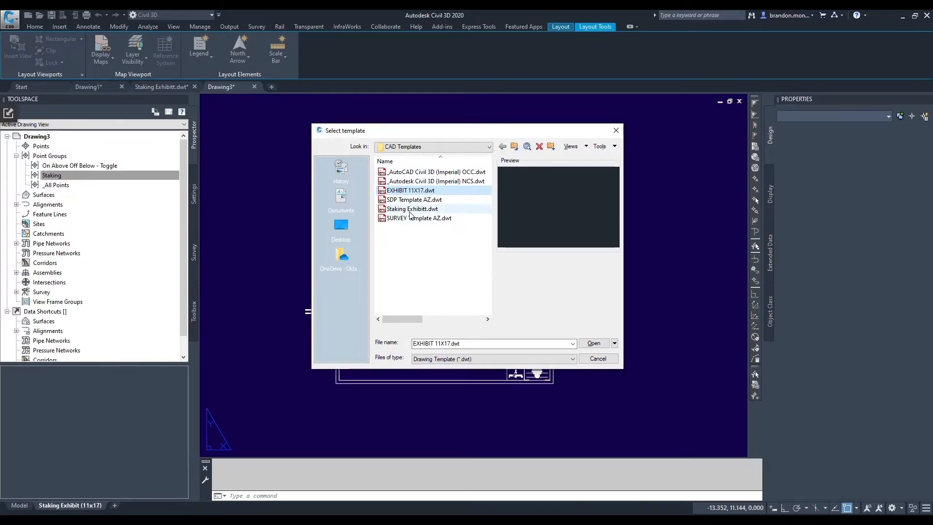
{"action": "left_click", "coordinate": [412, 208]}
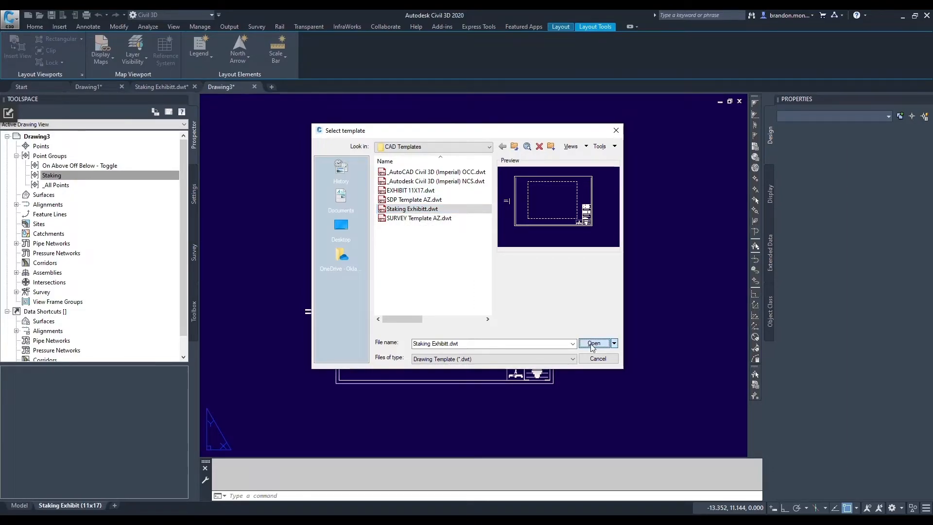
{"action": "left_click", "coordinate": [594, 343]}
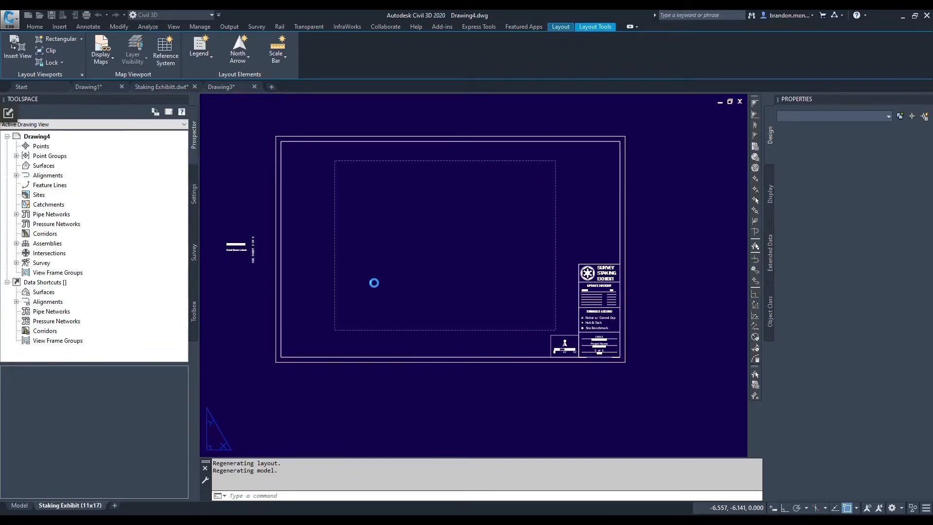
Show Drawing4's Standard point label style in the Toolspace Settings tree, using LA along the way
{"action": "left_click", "coordinate": [271, 86]}
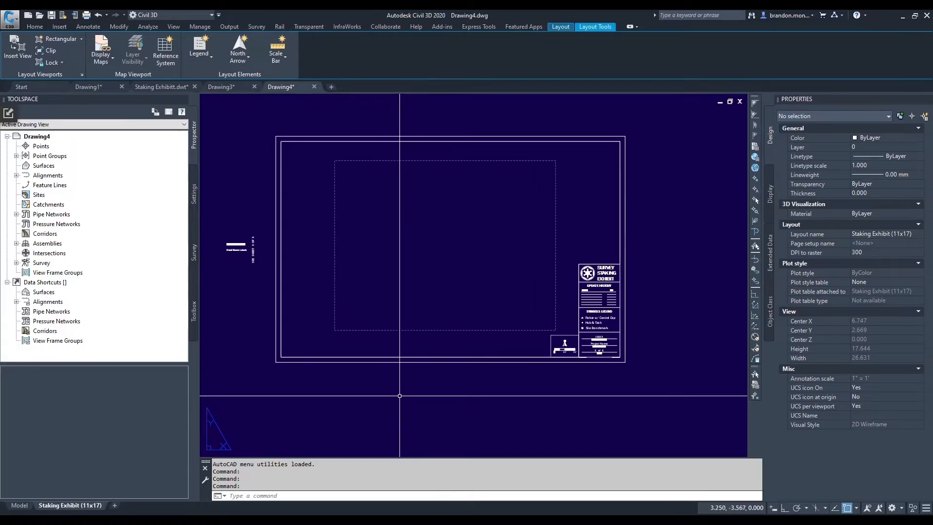
{"action": "type", "text": "LAYER"}
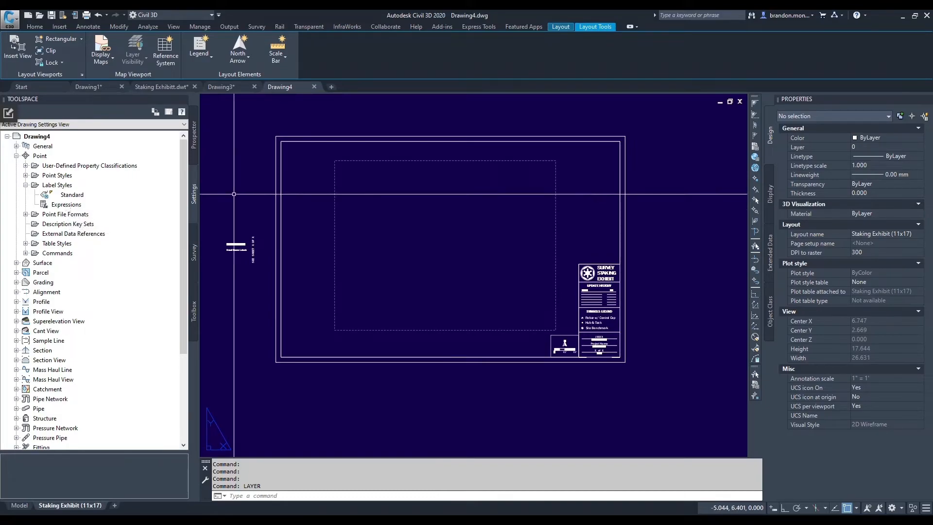
{"action": "mouse_move", "coordinate": [233, 180]}
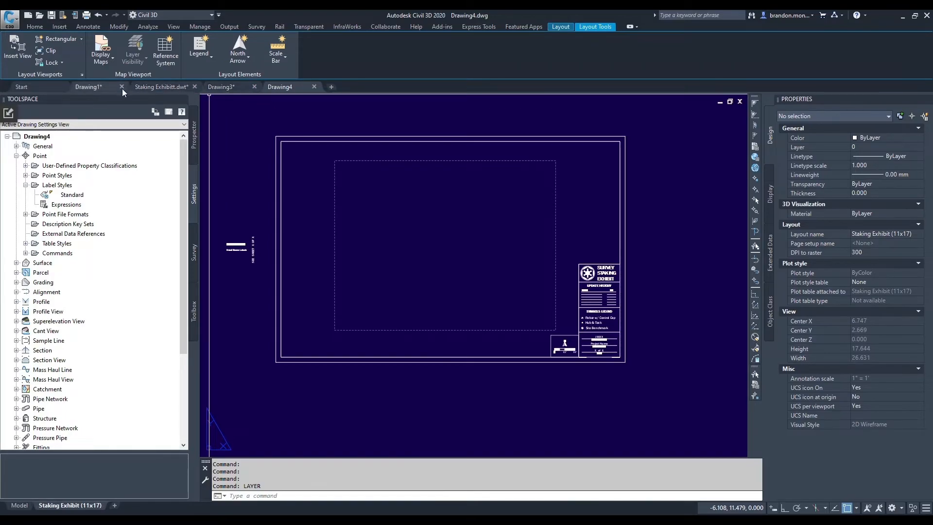
{"action": "mouse_move", "coordinate": [280, 87]}
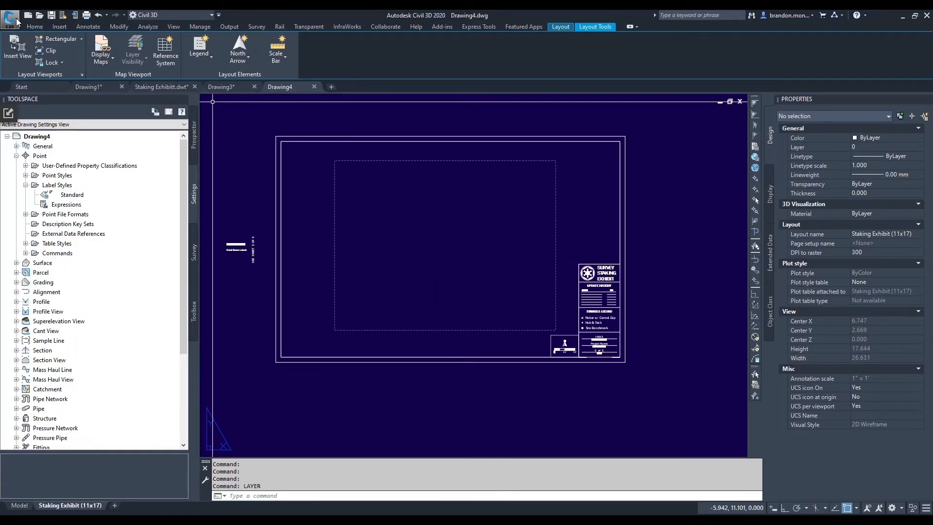
Open the Save Drawing As dialog for Drawing4 as a DWG
{"action": "left_click", "coordinate": [10, 16]}
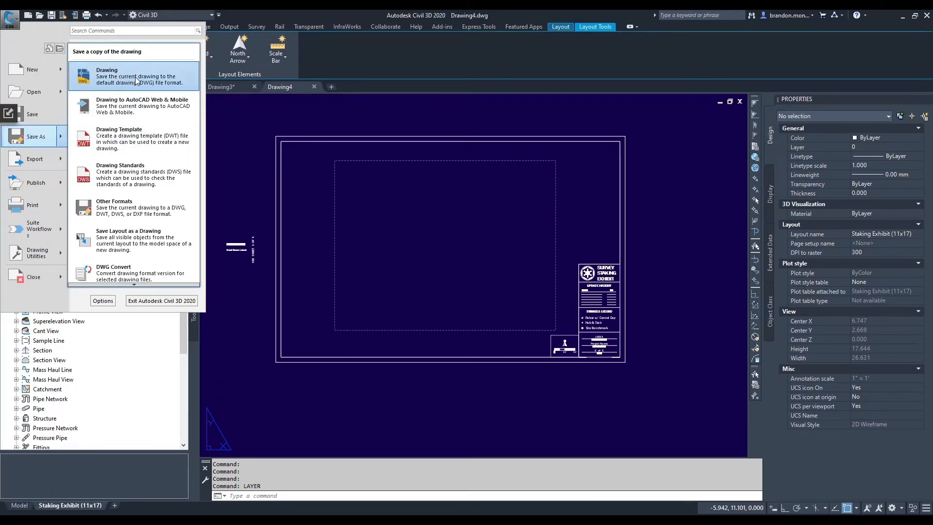
{"action": "left_click", "coordinate": [106, 76]}
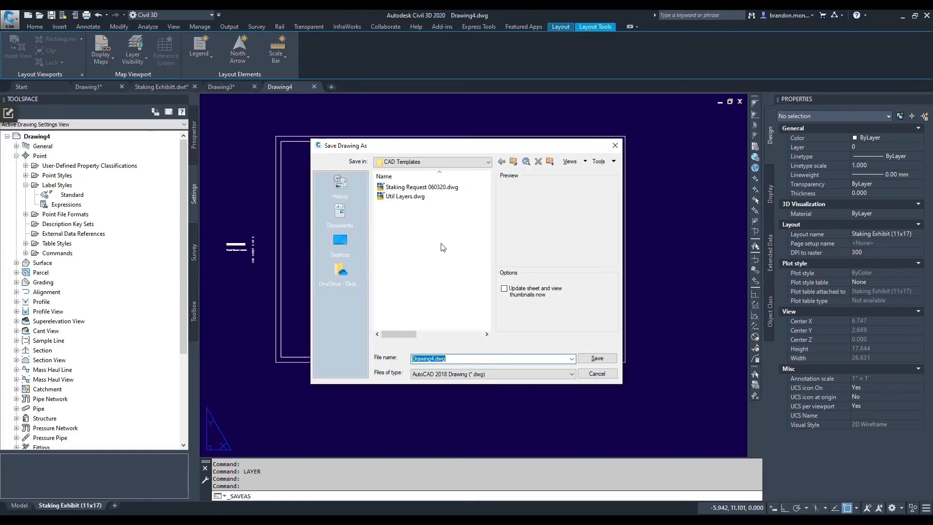